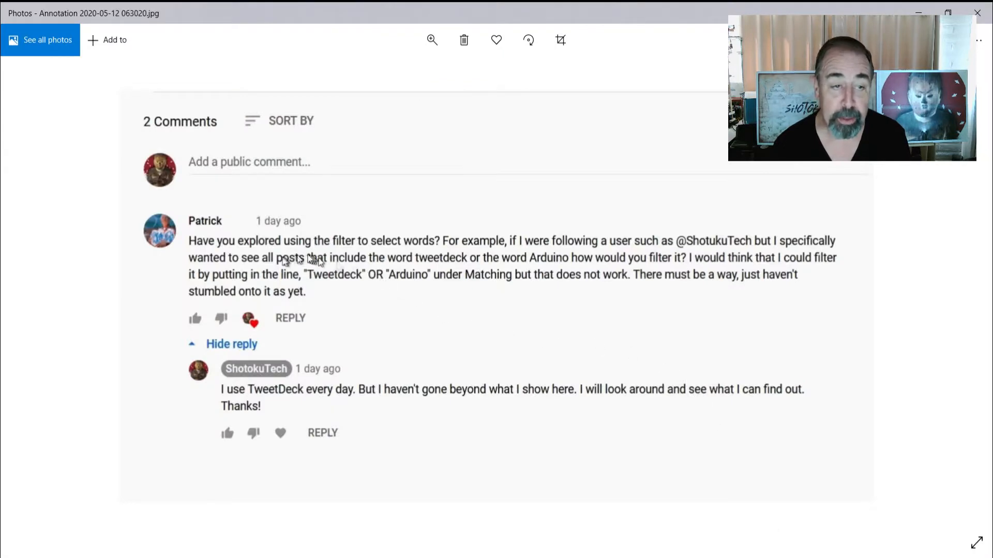
{"action": "mouse_move", "coordinate": [330, 251]}
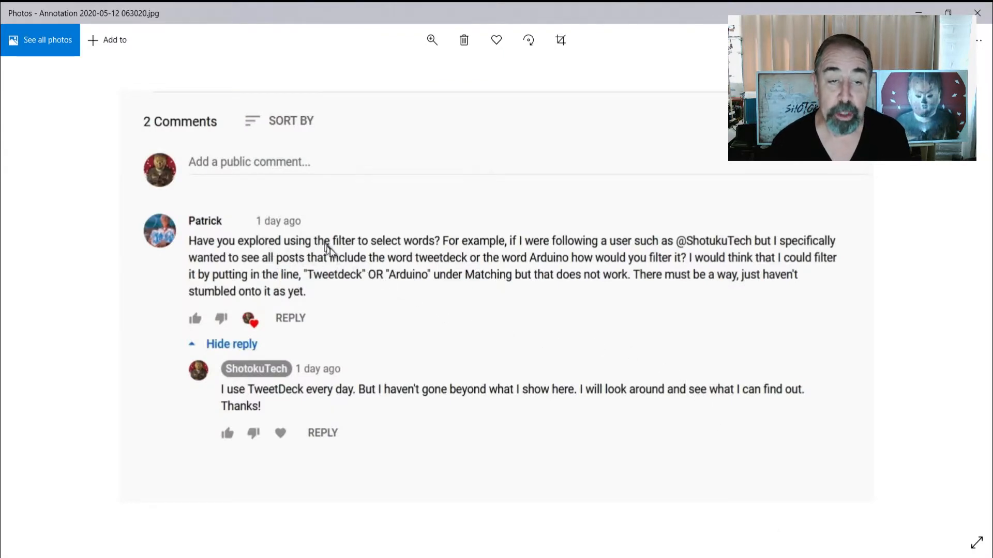
{"action": "mouse_move", "coordinate": [531, 244]}
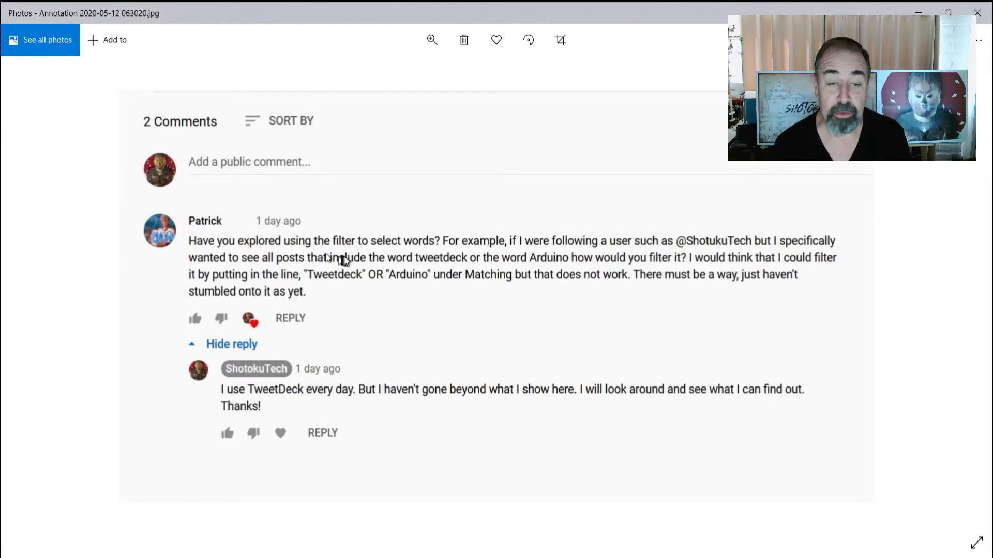
{"action": "mouse_move", "coordinate": [548, 277]}
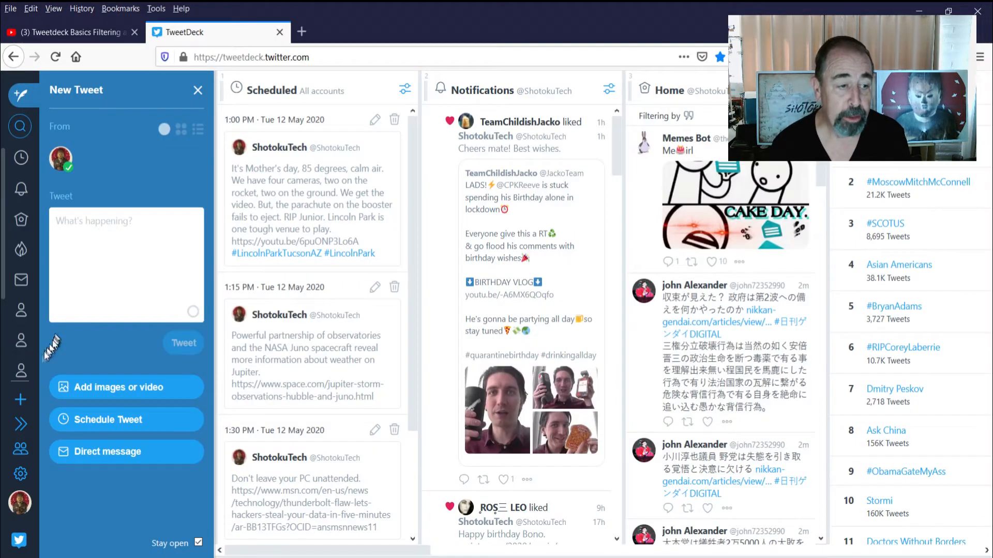
{"action": "left_click", "coordinate": [21, 399]}
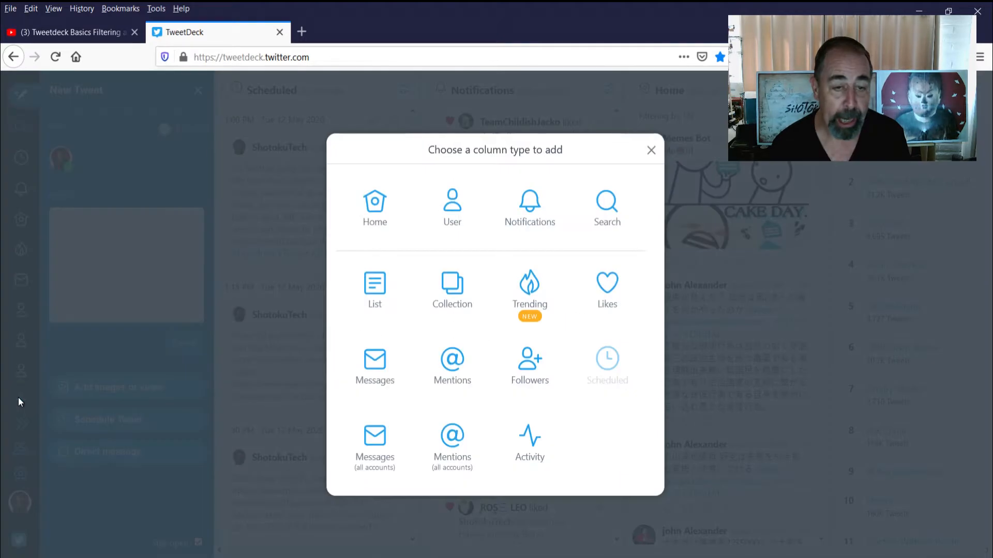
{"action": "left_click", "coordinate": [452, 202]}
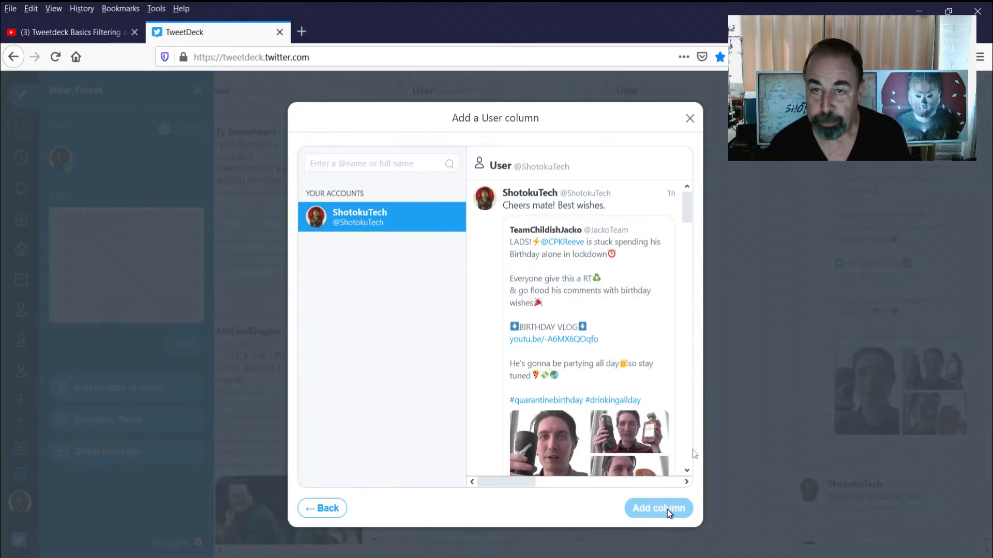
{"action": "left_click", "coordinate": [658, 508]}
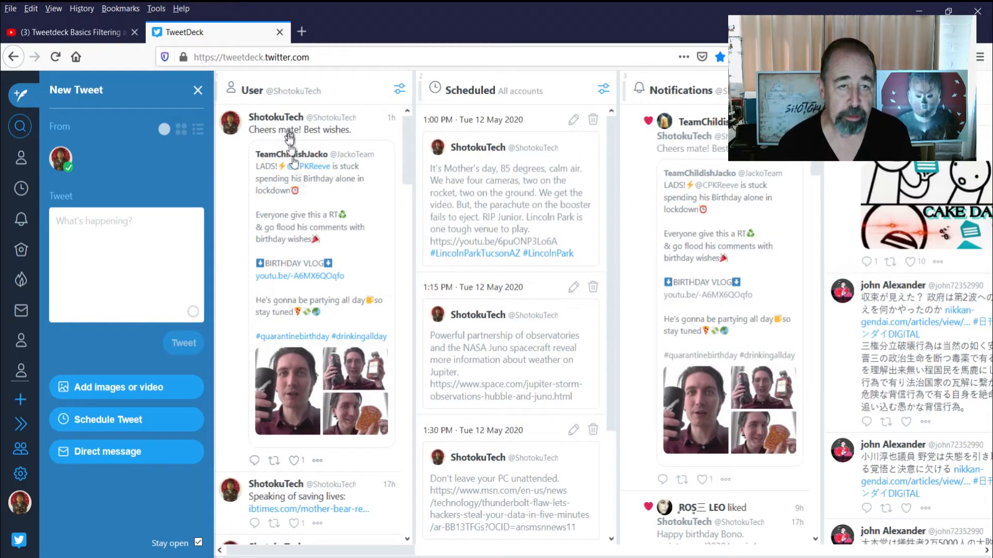
{"action": "scroll", "scroll_direction": "down", "scroll_amount": 3}
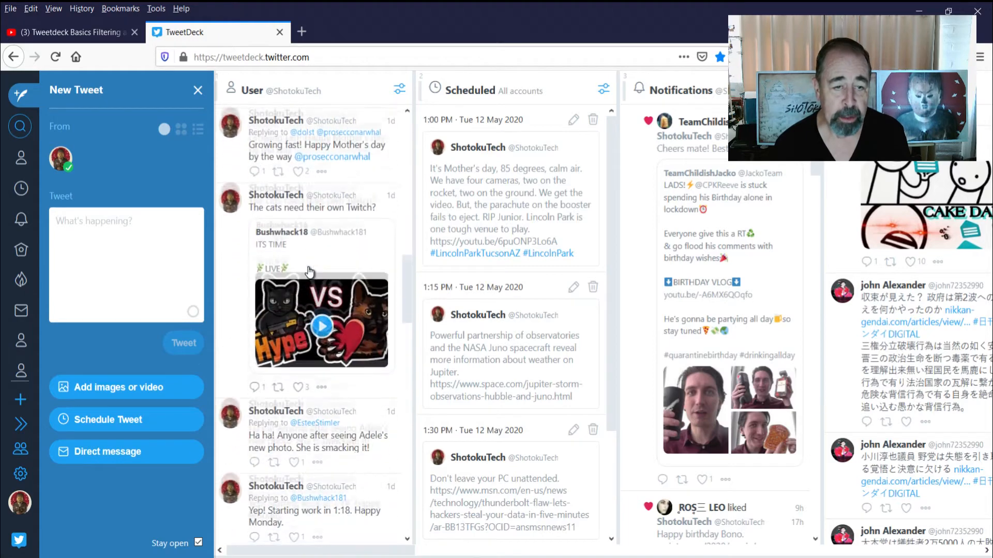
{"action": "scroll", "scroll_direction": "down", "scroll_amount": 3}
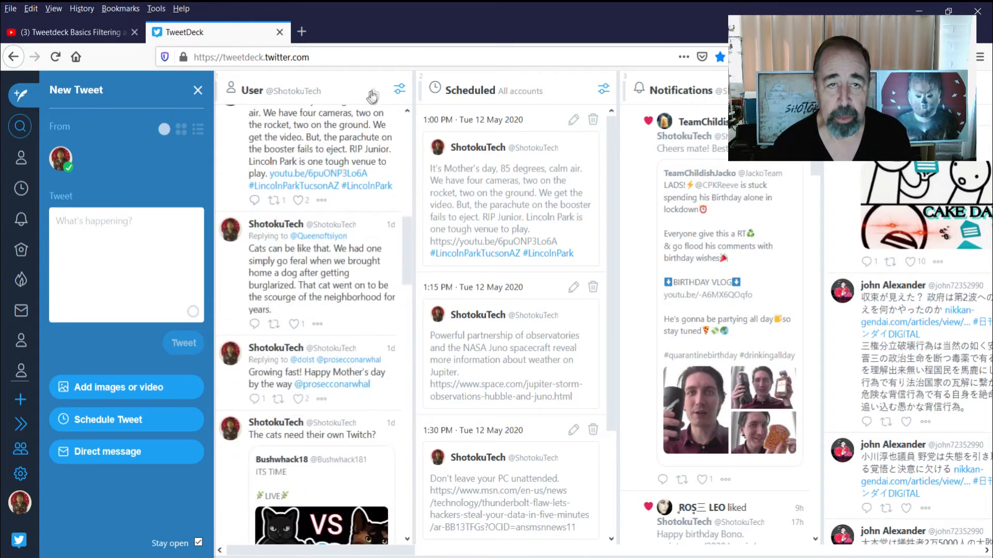
{"action": "scroll", "scroll_direction": "down", "scroll_amount": 3}
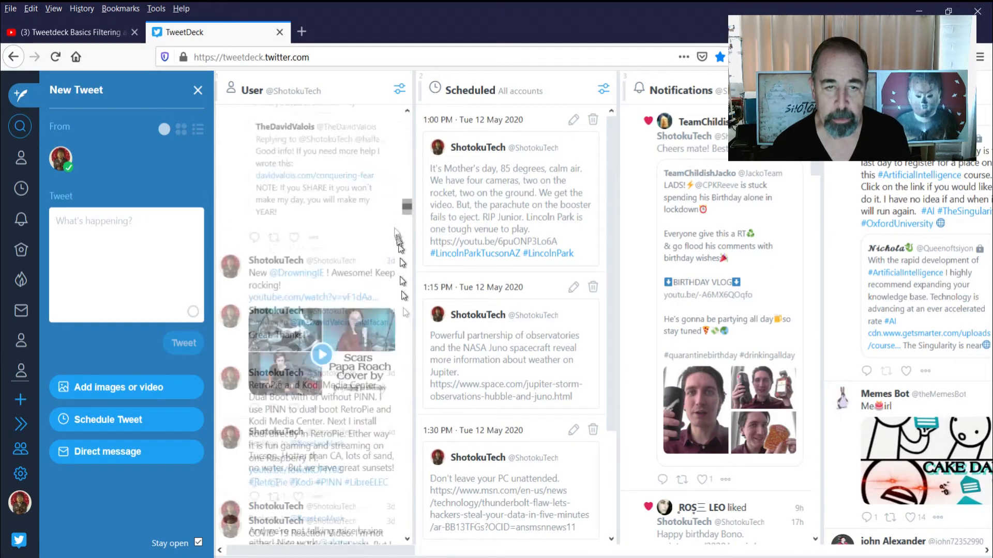
{"action": "scroll", "scroll_direction": "down", "scroll_amount": 3}
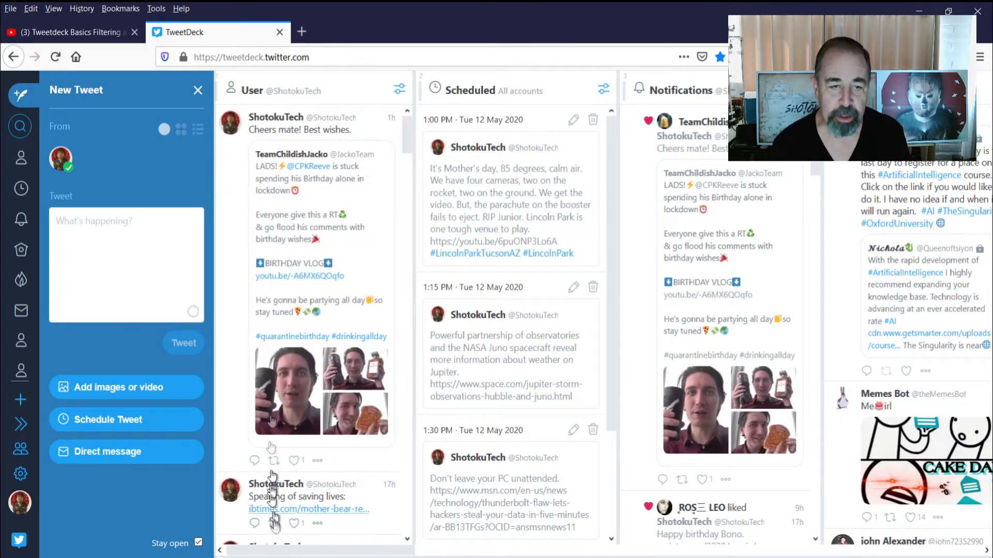
{"action": "scroll", "scroll_direction": "down", "scroll_amount": 3}
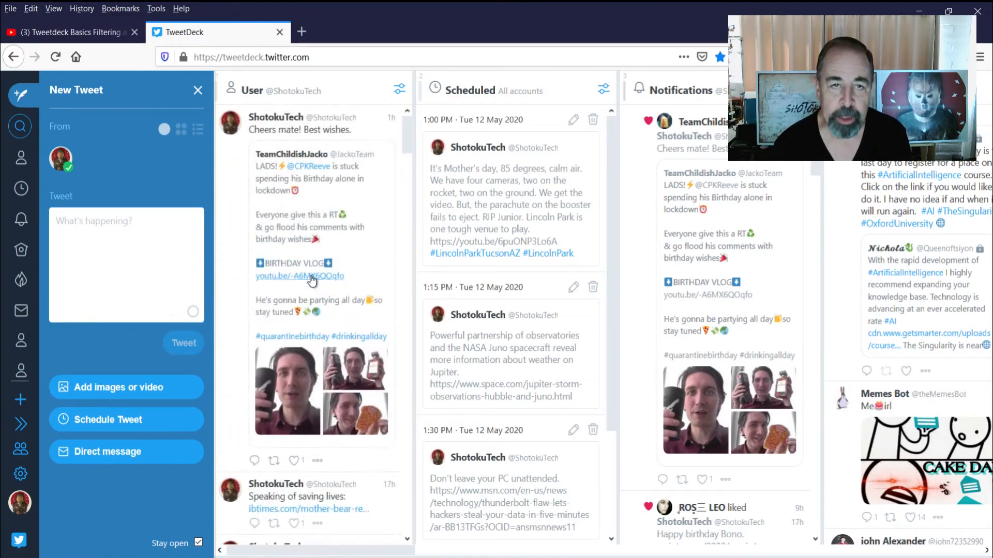
{"action": "left_click", "coordinate": [399, 88]}
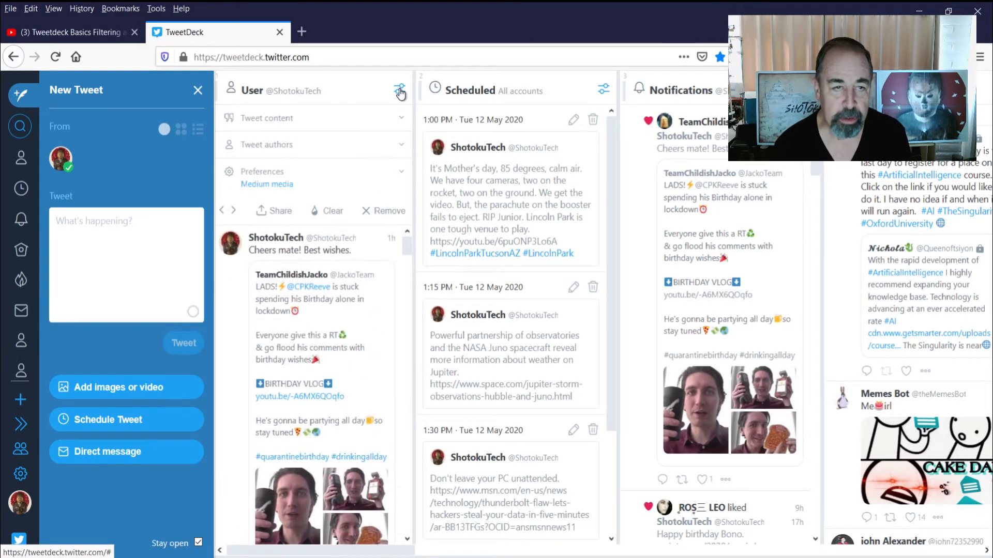
{"action": "mouse_move", "coordinate": [342, 118]}
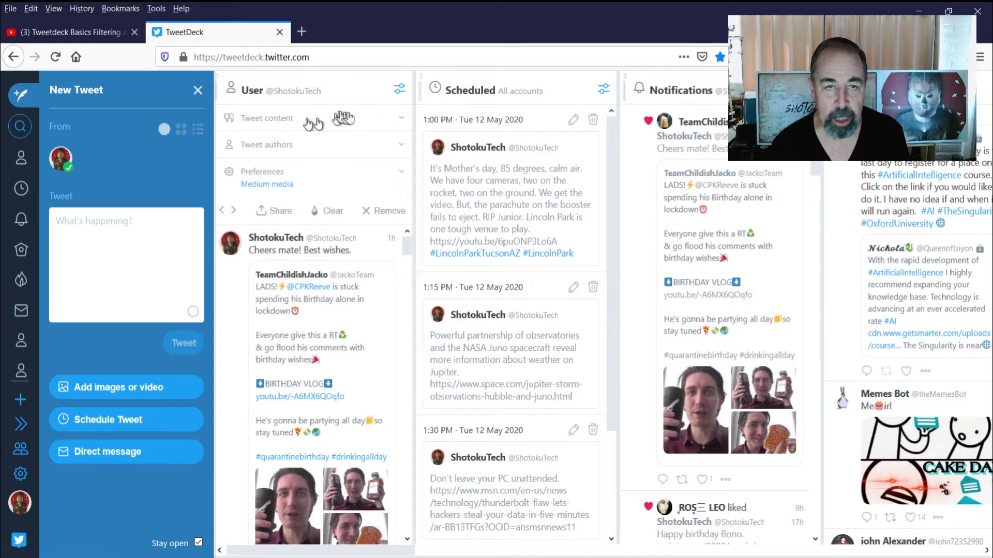
{"action": "left_click", "coordinate": [266, 118]}
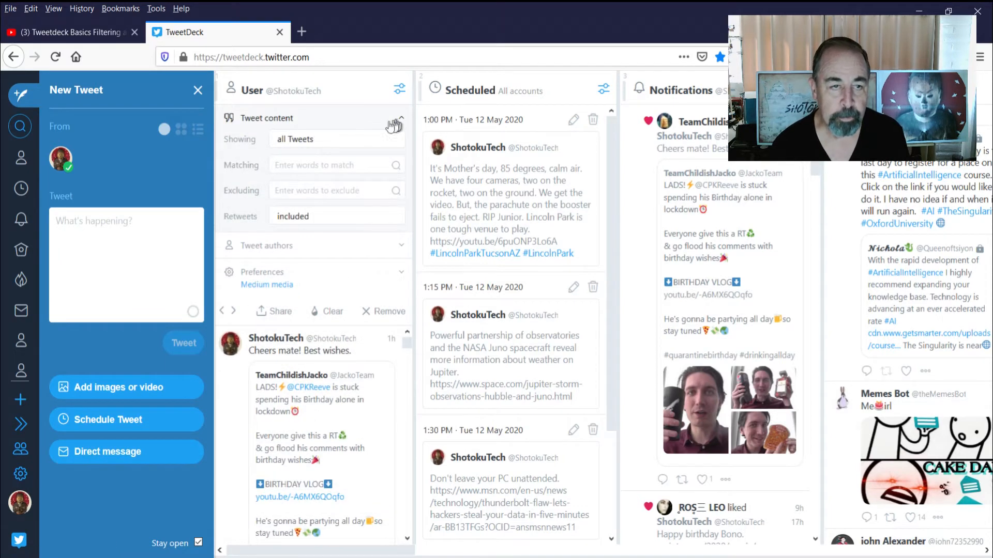
{"action": "left_click", "coordinate": [335, 165]}
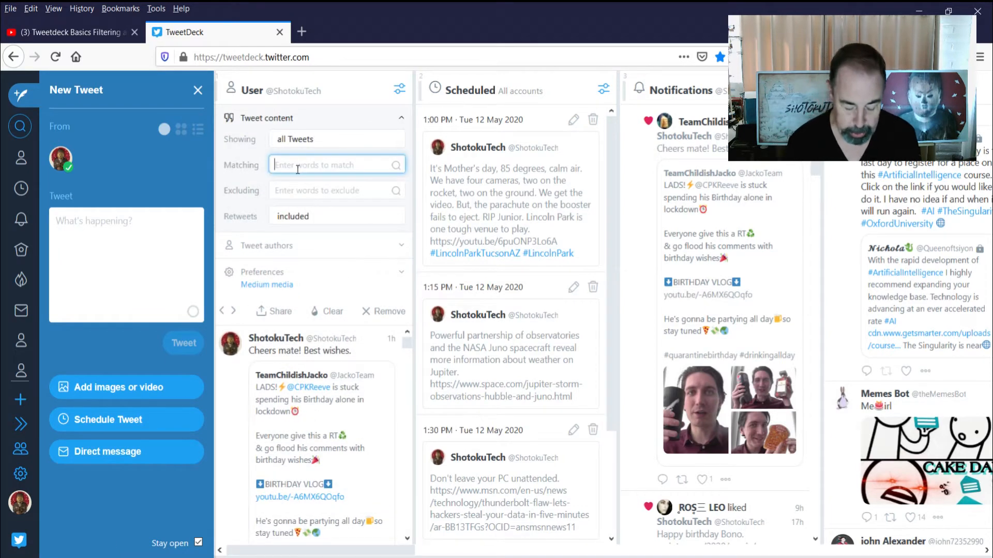
{"action": "type", "text": "raspberry"}
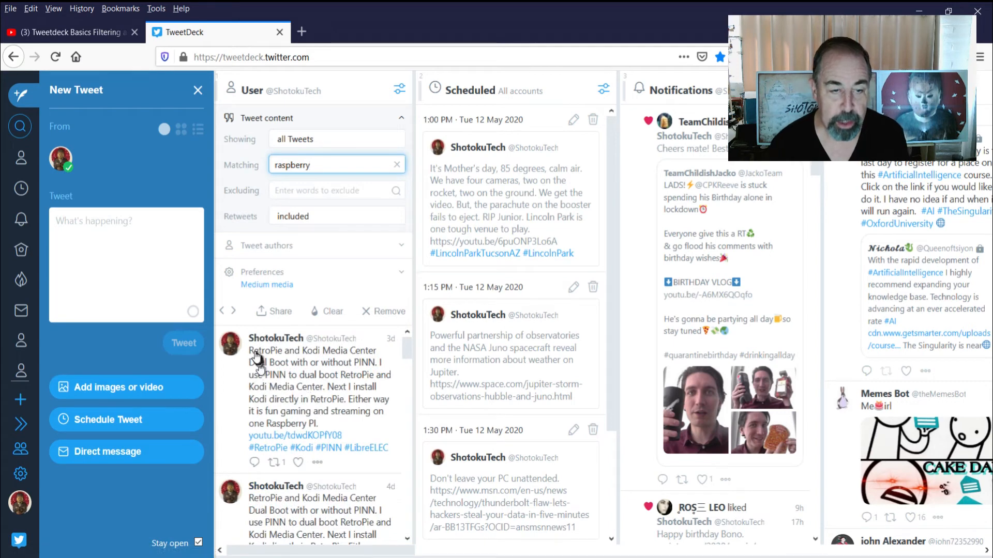
{"action": "mouse_move", "coordinate": [288, 408]}
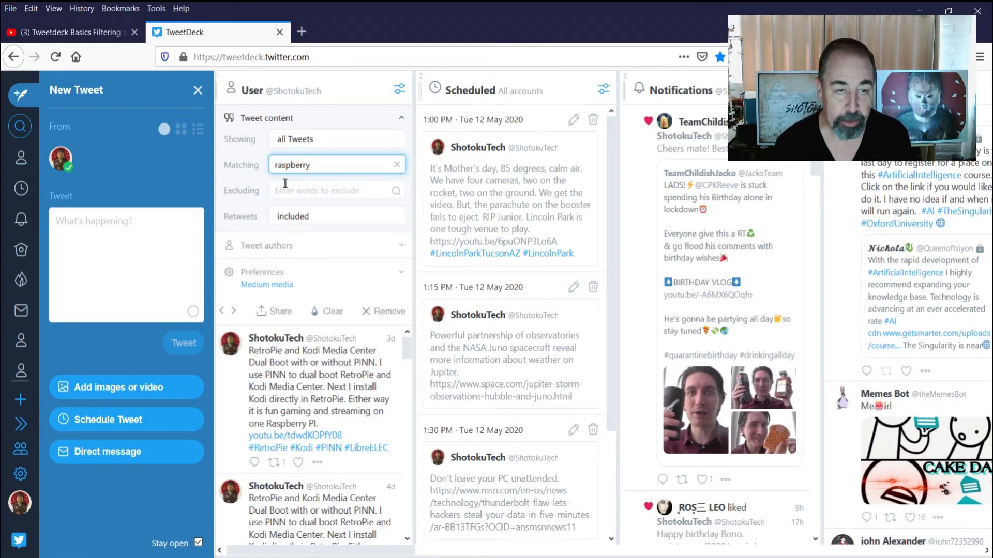
{"action": "type", "text": "p"}
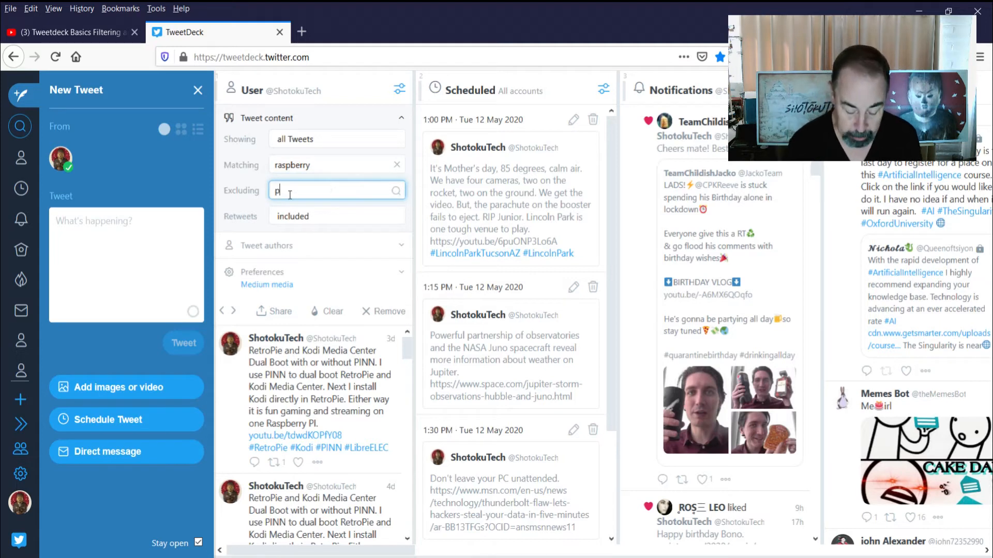
{"action": "type", "text": "ie"}
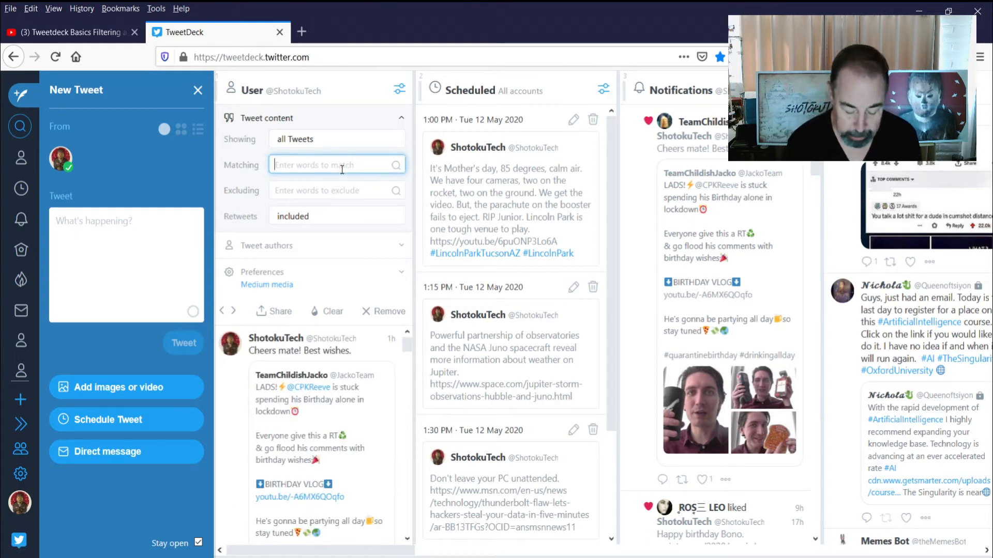
- Filter the column to tweets matching 'rocket', scroll the results, then return to the YouTube tutorial
{"action": "type", "text": "rocket"}
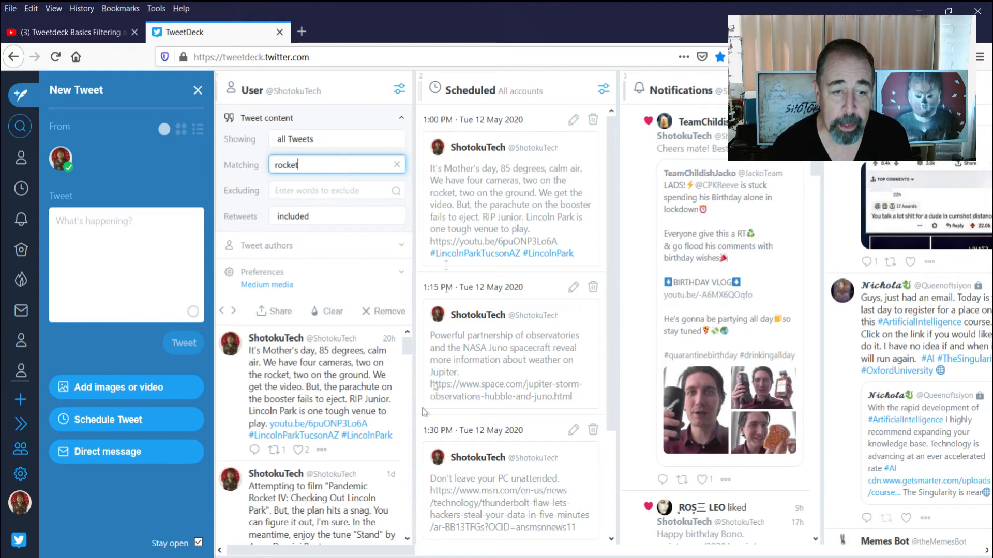
{"action": "scroll", "scroll_direction": "down", "scroll_amount": 3}
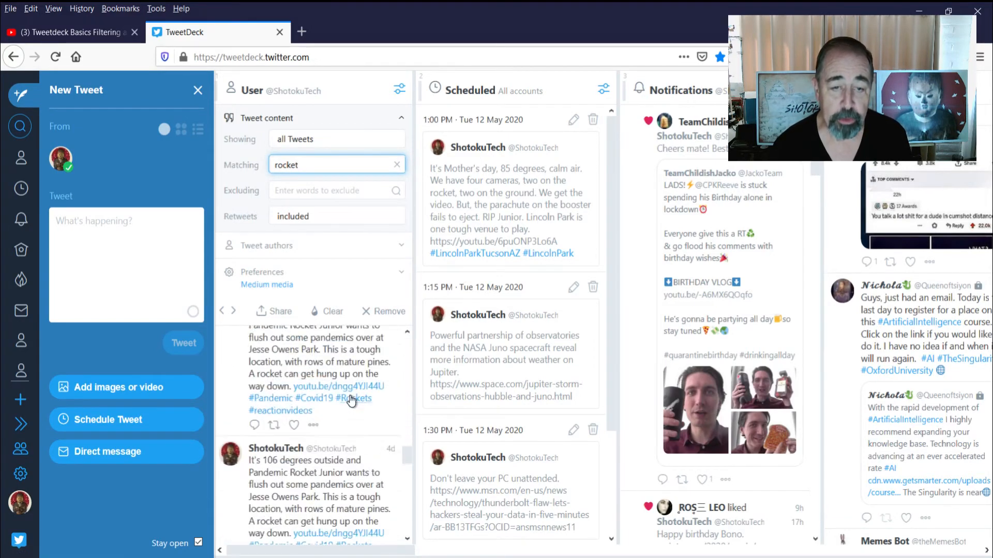
{"action": "scroll", "scroll_direction": "down", "scroll_amount": 3}
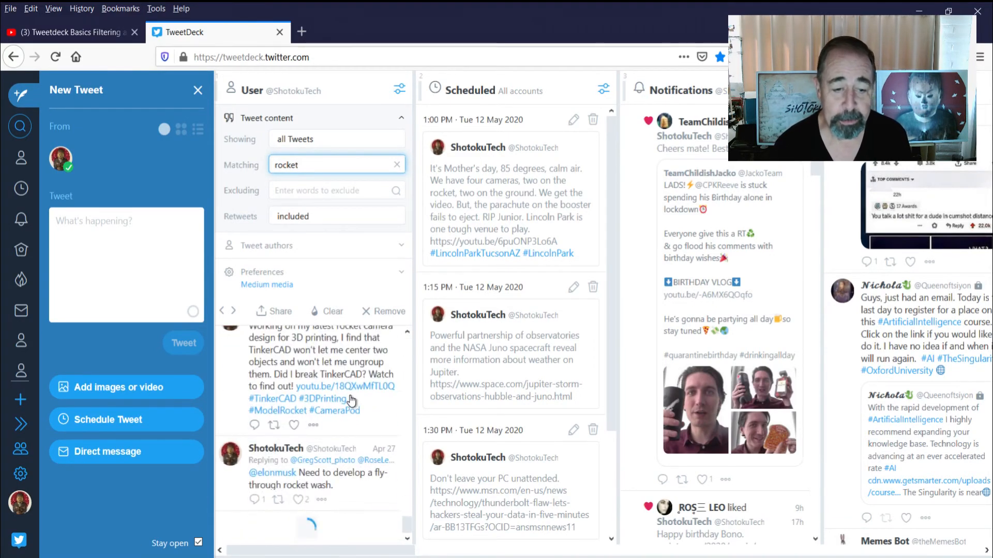
{"action": "scroll", "scroll_direction": "down", "scroll_amount": 3}
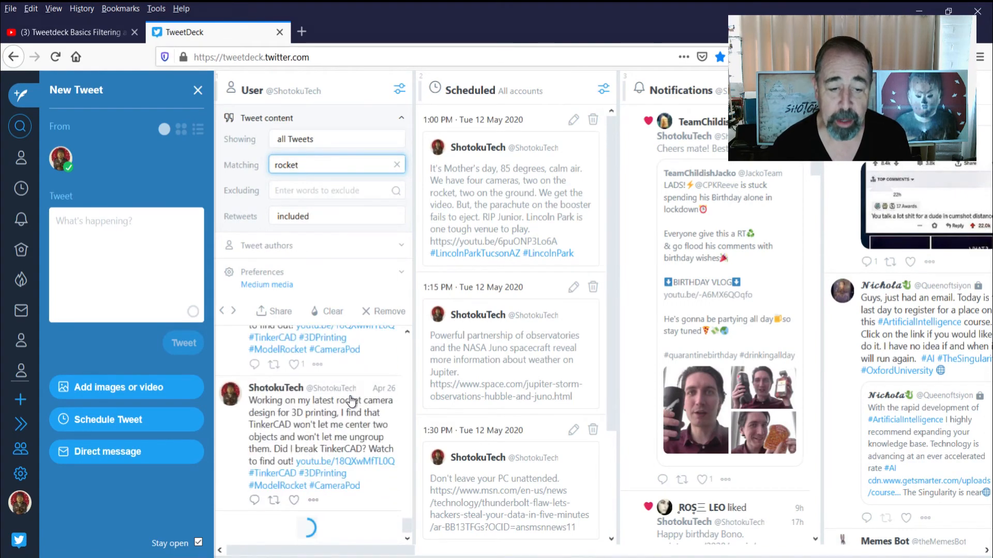
{"action": "scroll", "scroll_direction": "down", "scroll_amount": 3}
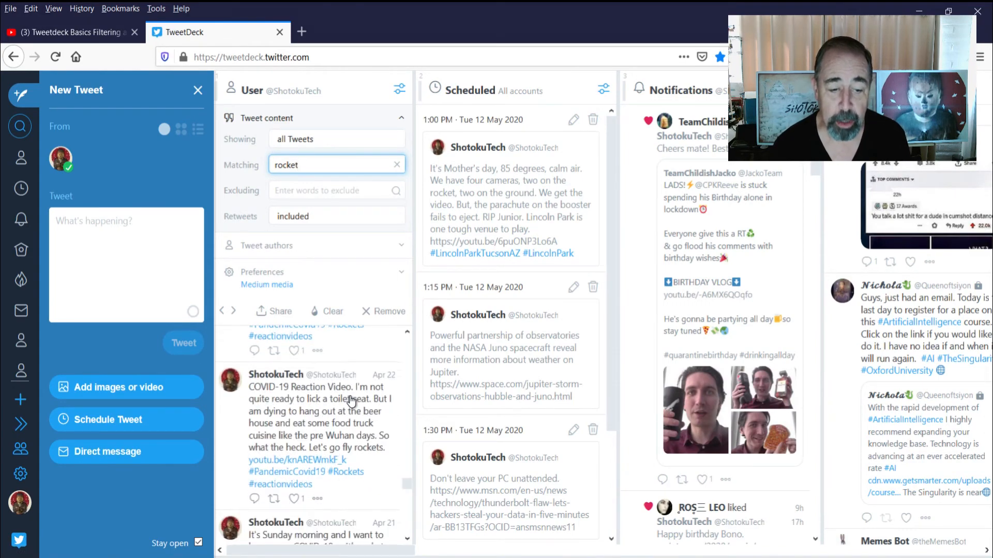
{"action": "scroll", "scroll_direction": "down", "scroll_amount": 3}
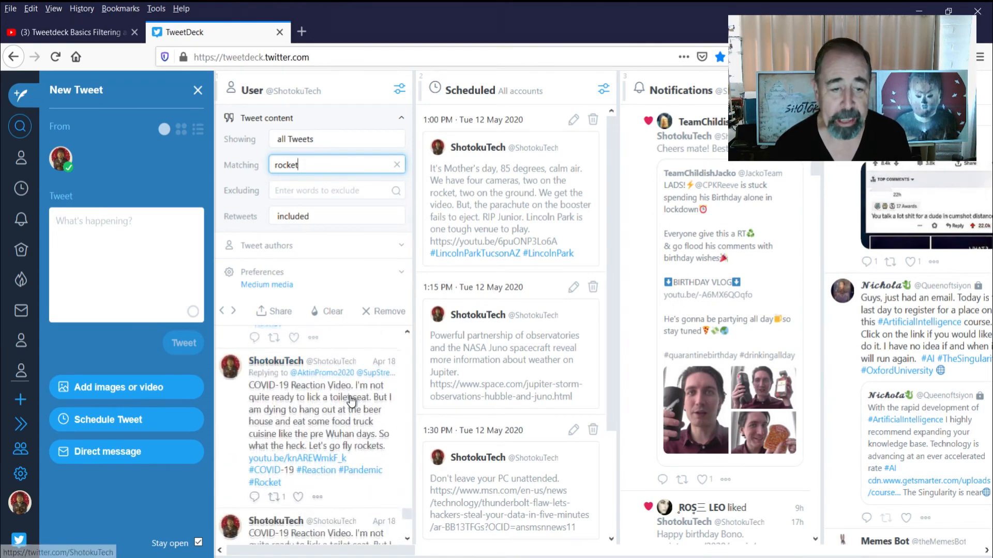
{"action": "scroll", "scroll_direction": "down", "scroll_amount": 3}
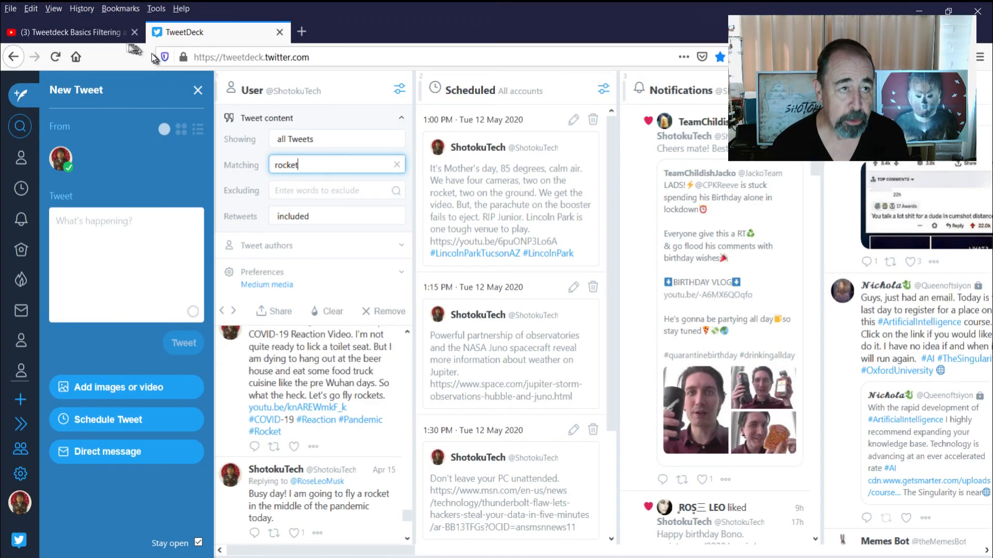
{"action": "left_click", "coordinate": [67, 32]}
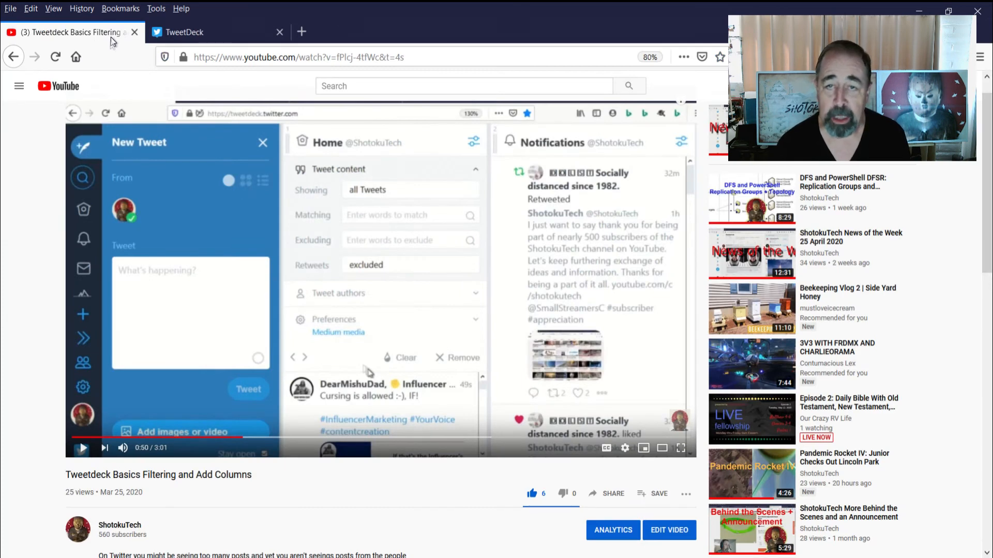
{"action": "mouse_move", "coordinate": [392, 331]}
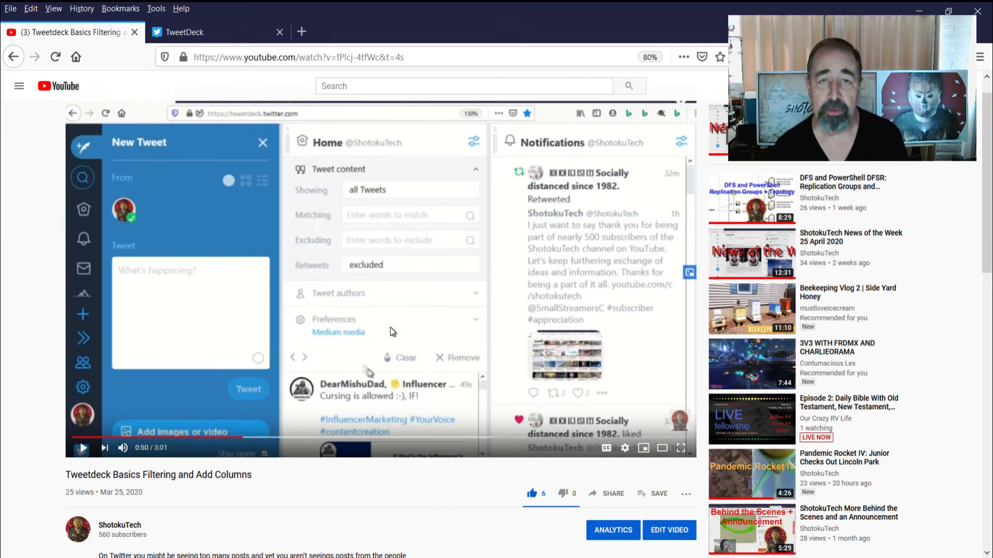